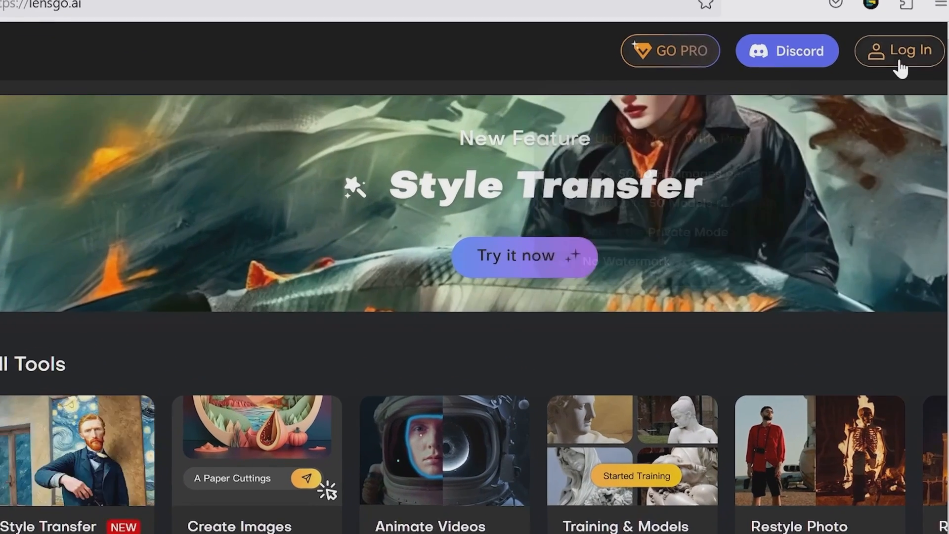
# Sign in to LensGo with Google and complete the new profile form
pyautogui.click(899, 50)
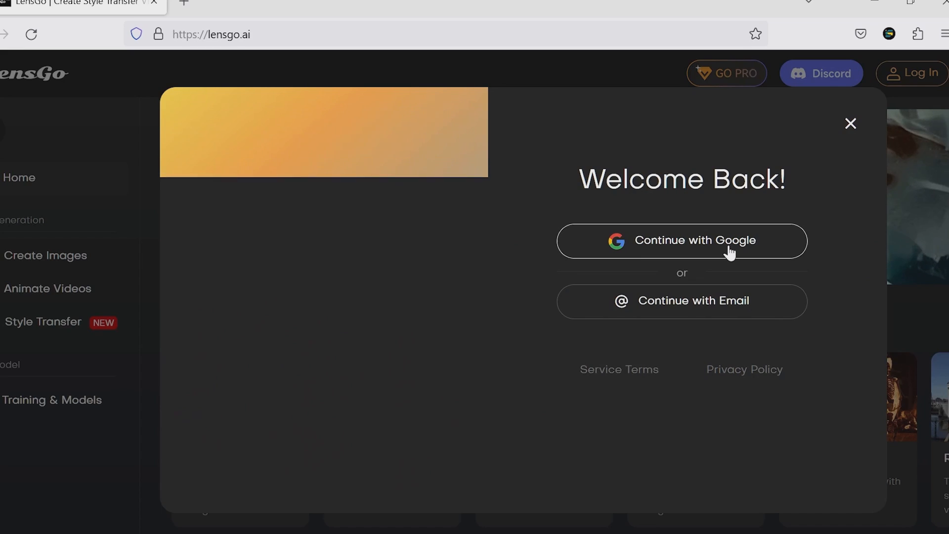
pyautogui.click(681, 241)
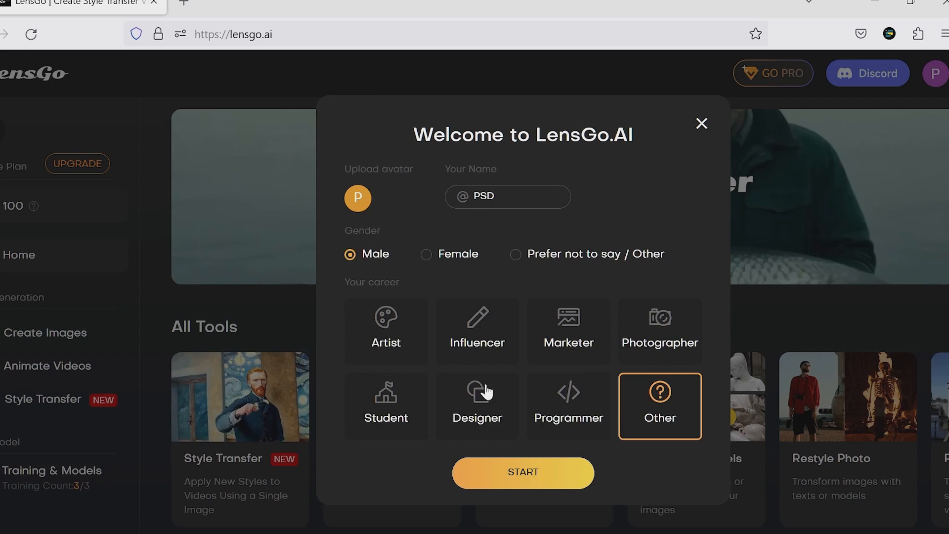
pyautogui.click(522, 471)
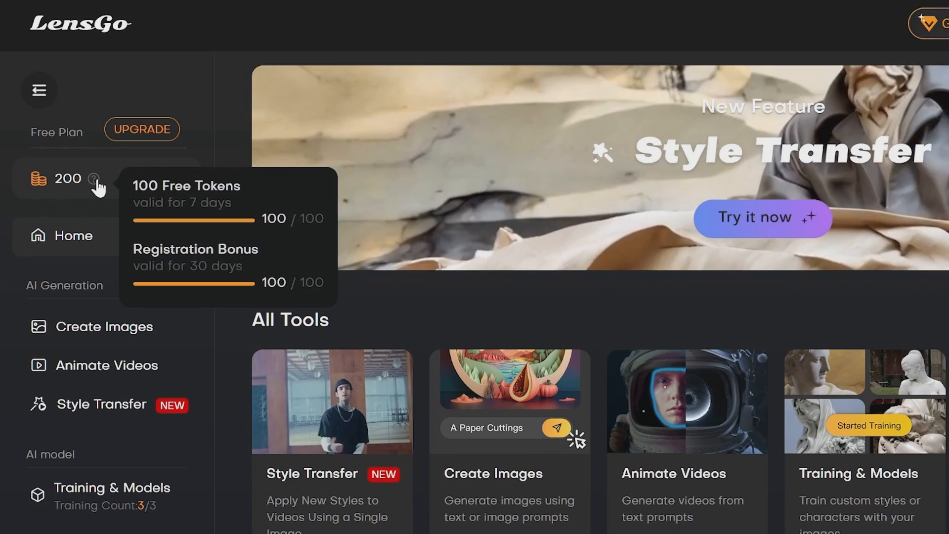
# Scroll down the LensGo home page toward the Create Images tool
pyautogui.scroll(-3)
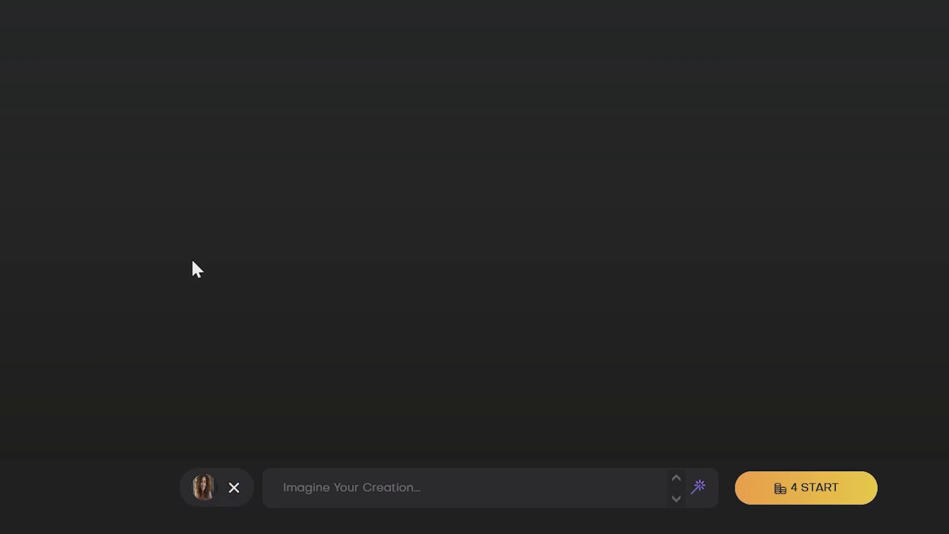
# Enter the prompt 'cinematic, smile, highly detailed' and select the Pixar style model
pyautogui.write('cinematic , smile , h')
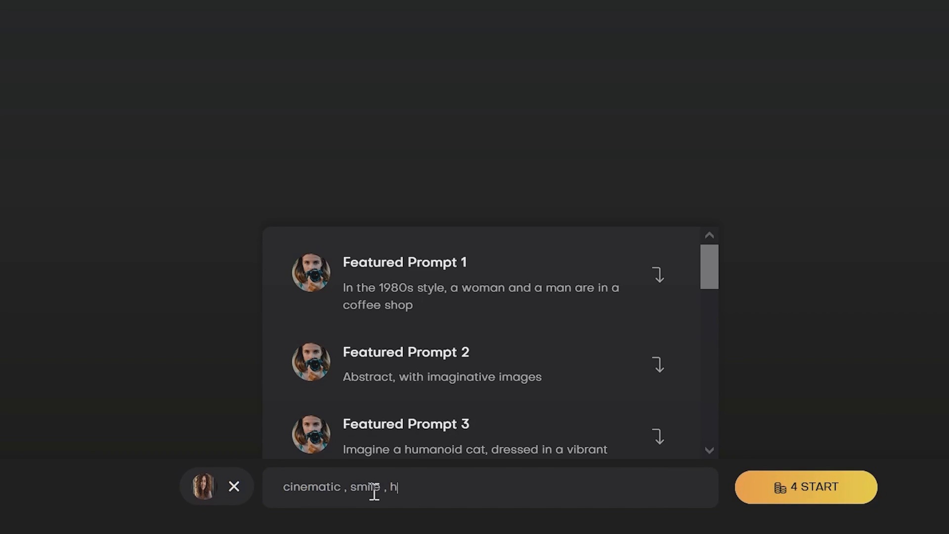
pyautogui.write('ighly detailed')
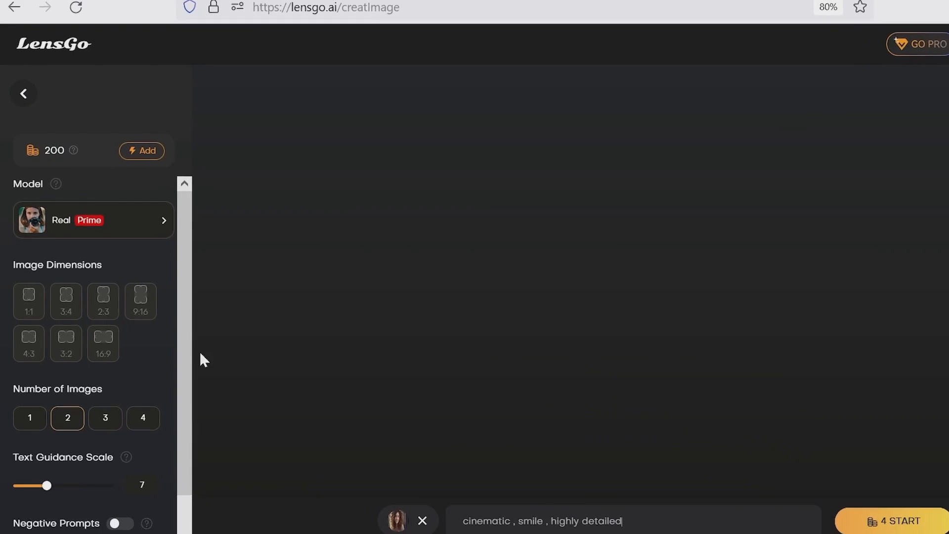
pyautogui.click(93, 219)
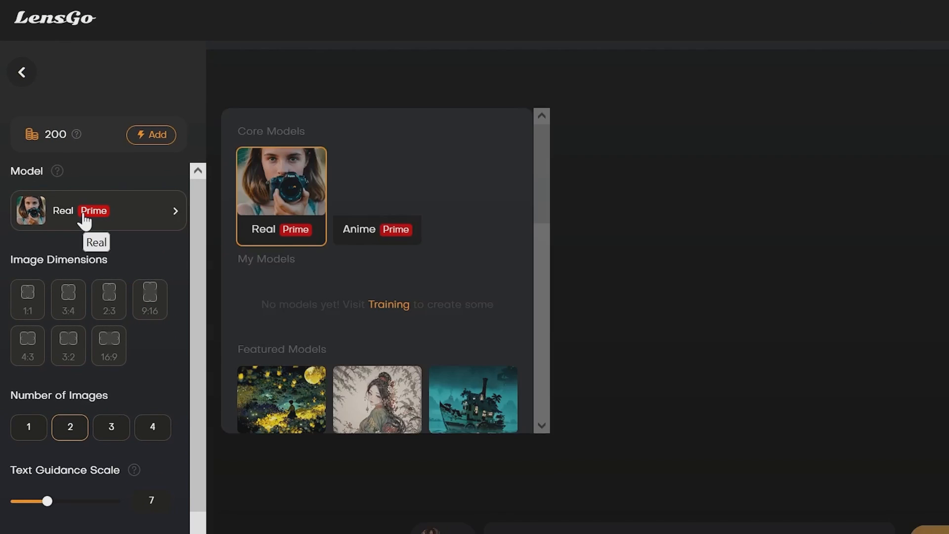
pyautogui.scroll(-3)
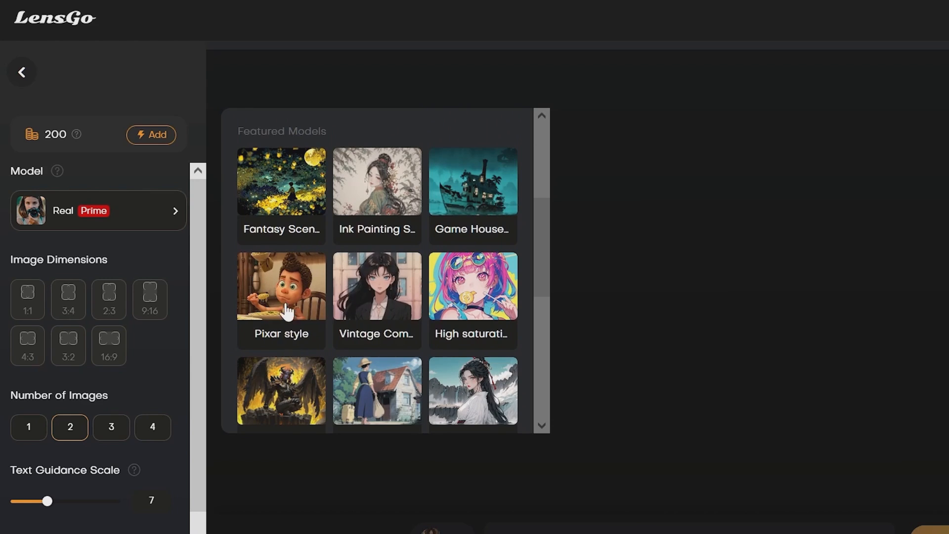
pyautogui.click(280, 299)
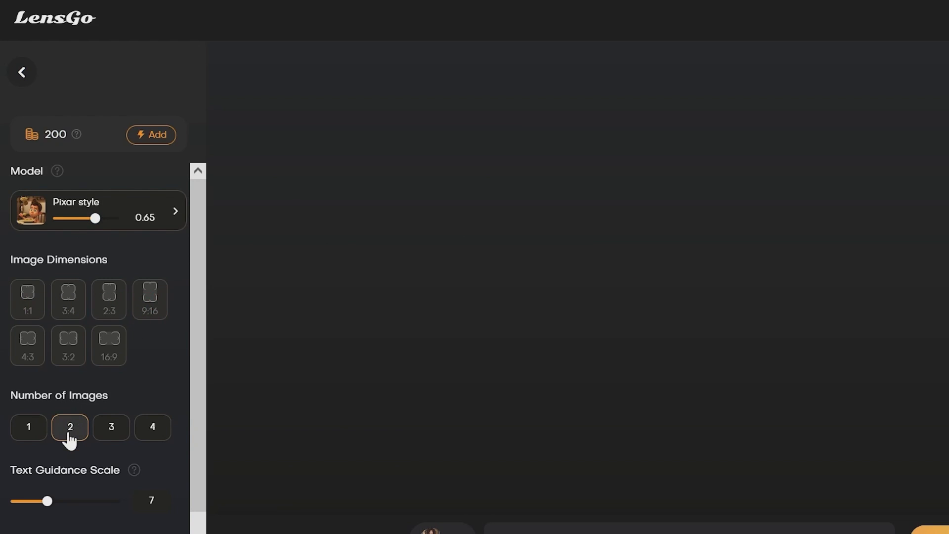
# Enable negative prompts with default terms like low quality and bad anatomy, then generate
pyautogui.scroll(-3)
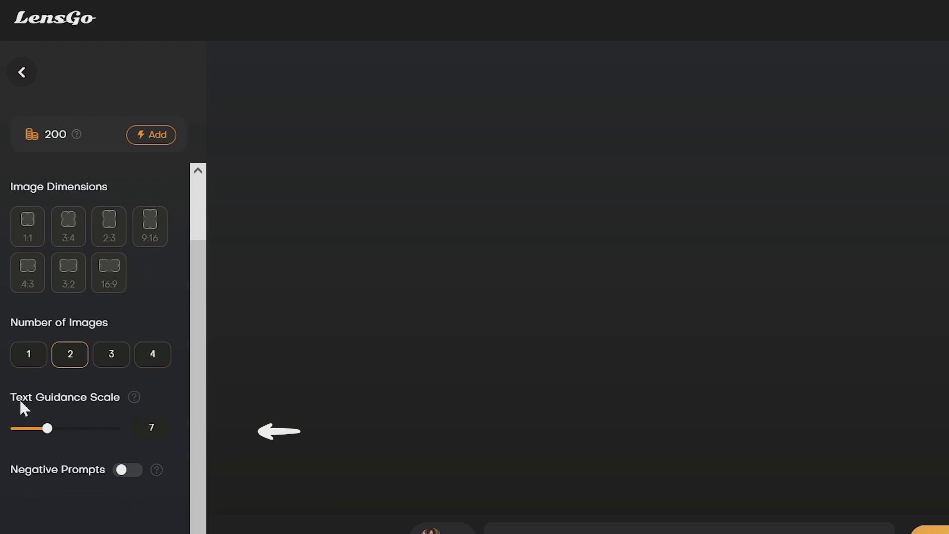
pyautogui.moveTo(127, 435)
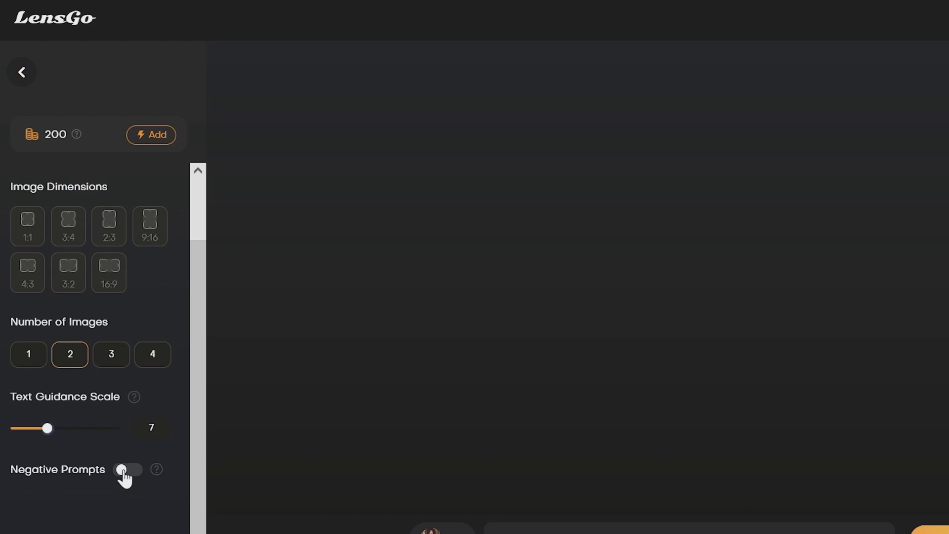
pyautogui.click(128, 469)
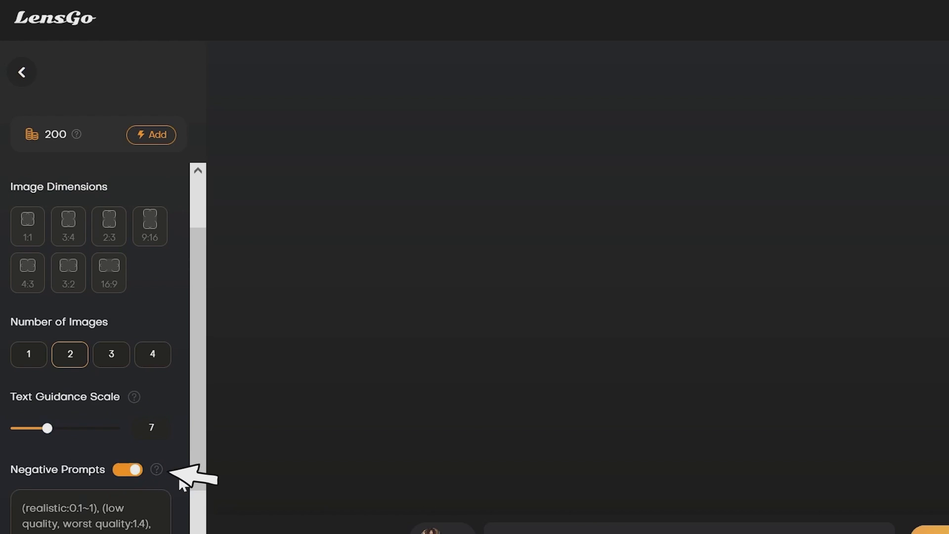
pyautogui.scroll(-3)
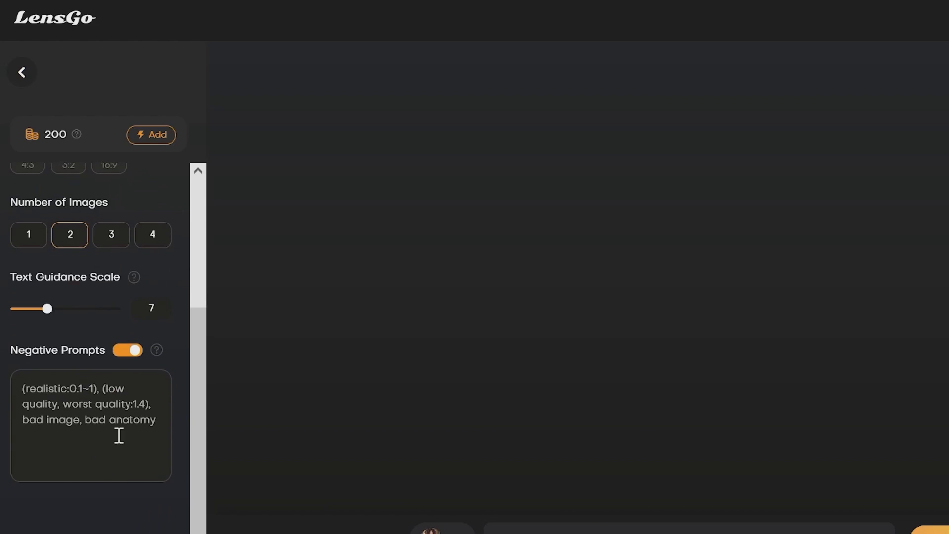
pyautogui.moveTo(126, 366)
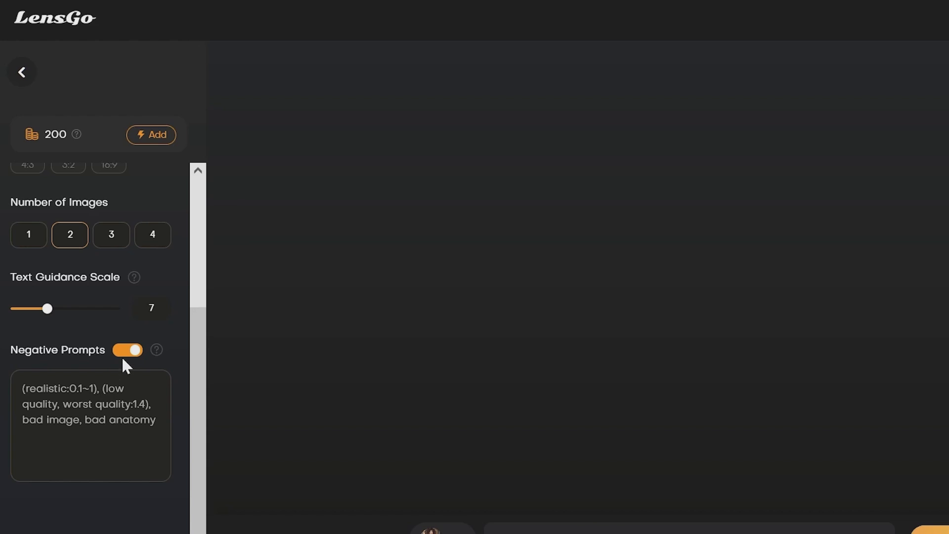
pyautogui.click(789, 501)
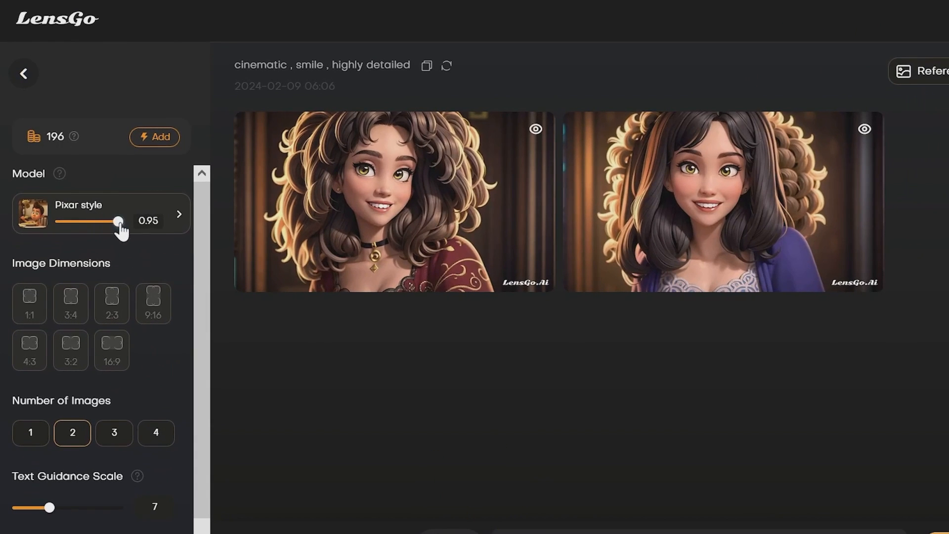
# Raise the Pixar style strength to 0.95 and append ', wearing' to the prompt
pyautogui.click(720, 201)
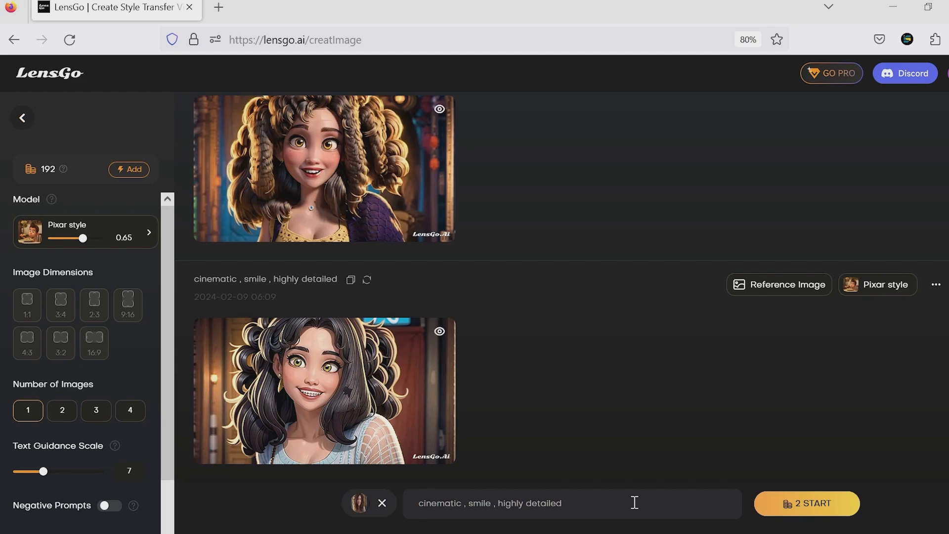
pyautogui.write(', wearing')
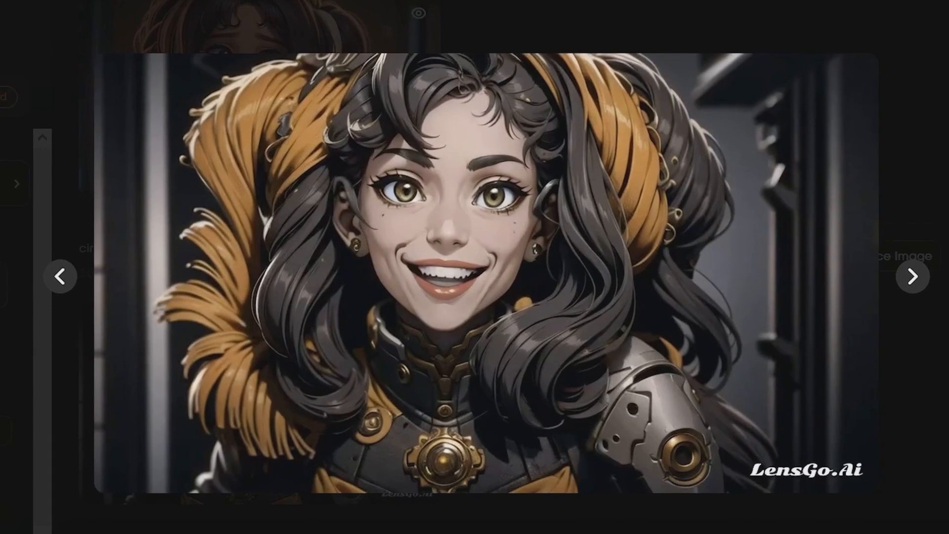
# Browse forward through the next three generated portraits in the enlarged viewer
pyautogui.click(911, 277)
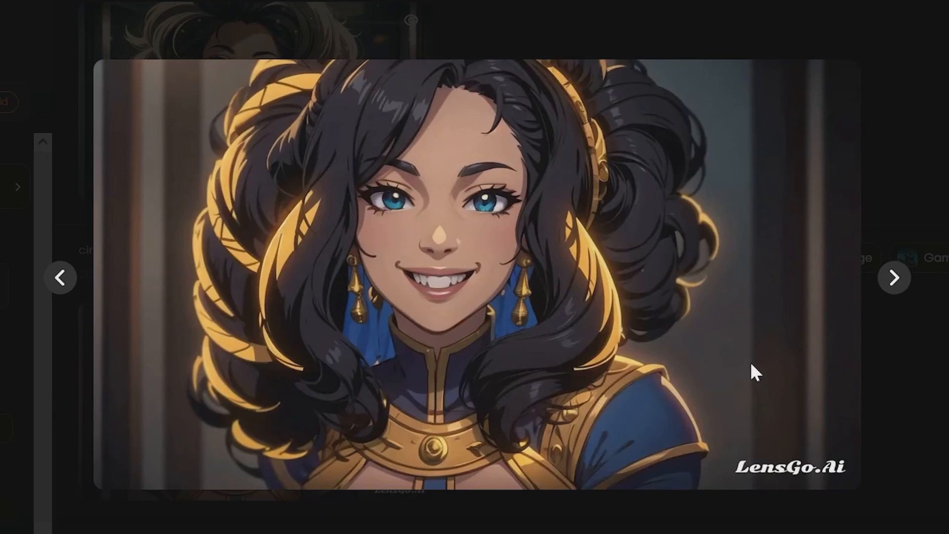
pyautogui.click(894, 277)
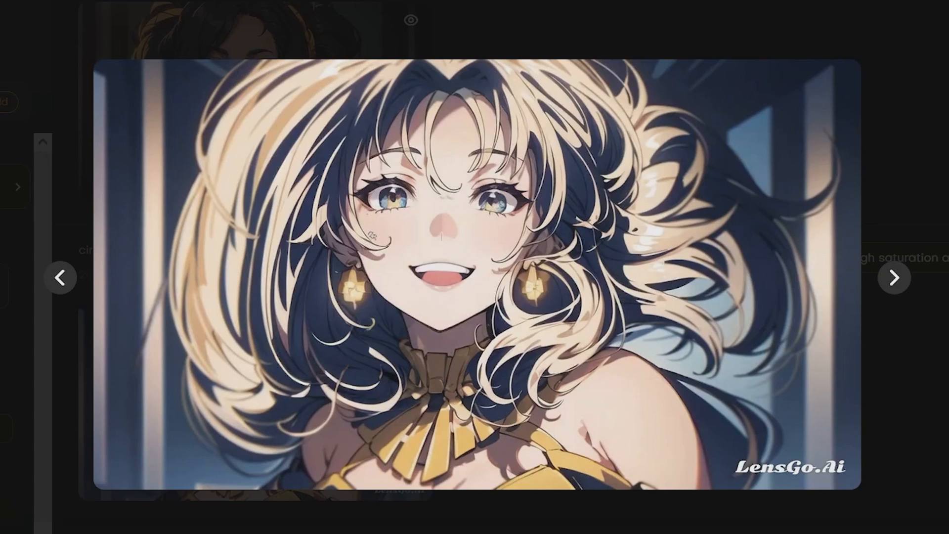
pyautogui.click(894, 277)
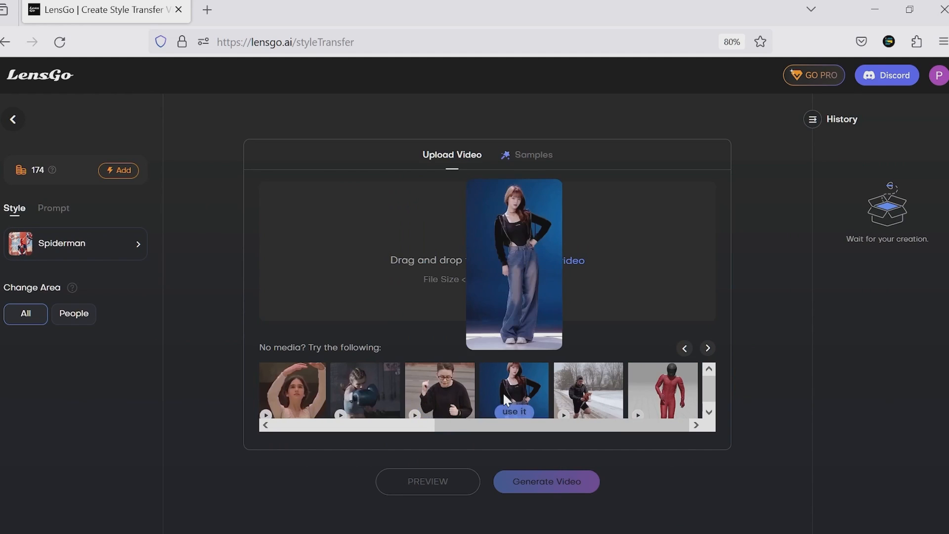
pyautogui.moveTo(586, 391)
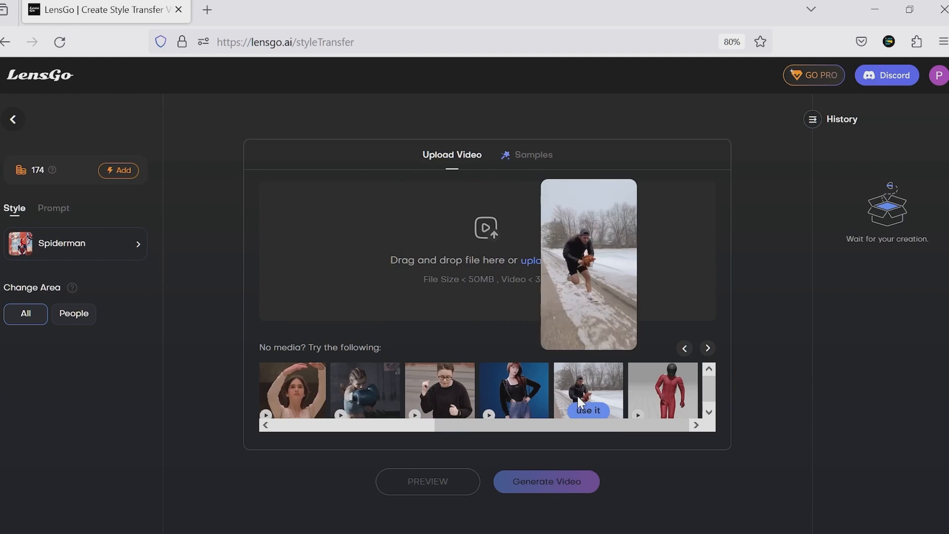
# Load the snowy-road sample video and pick Evangelion from the artistic styles
pyautogui.click(587, 411)
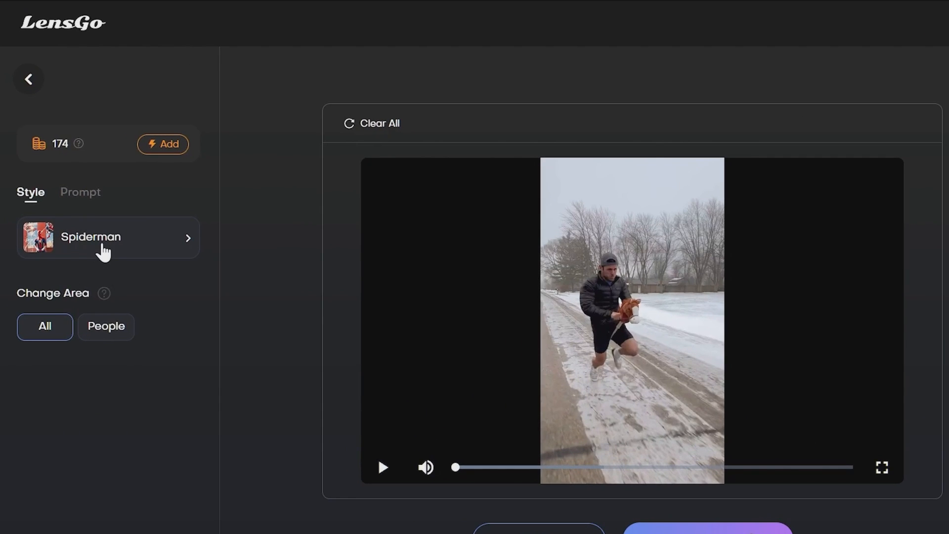
pyautogui.click(107, 237)
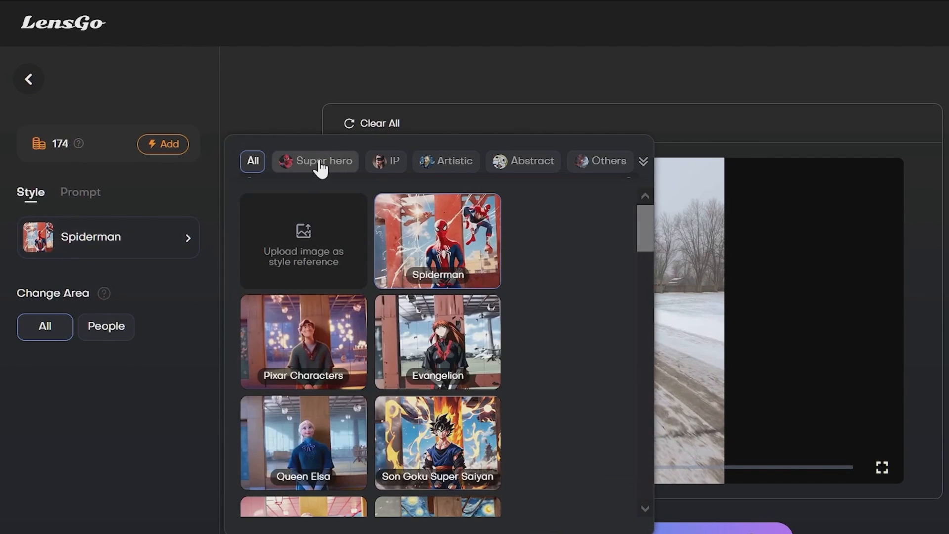
pyautogui.click(446, 161)
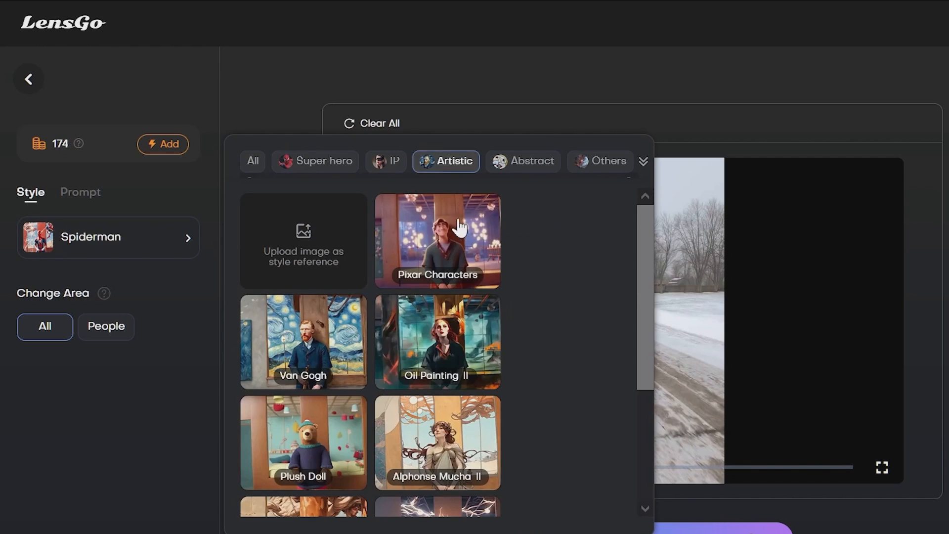
pyautogui.click(599, 162)
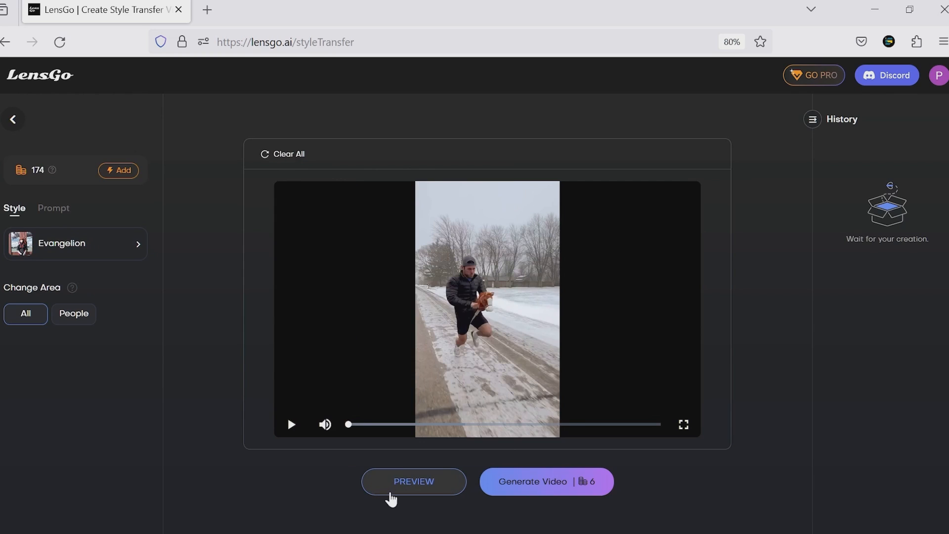
# Preview the restyled video, then switch the style to Captain Jack and Red-Haired Princess
pyautogui.click(413, 481)
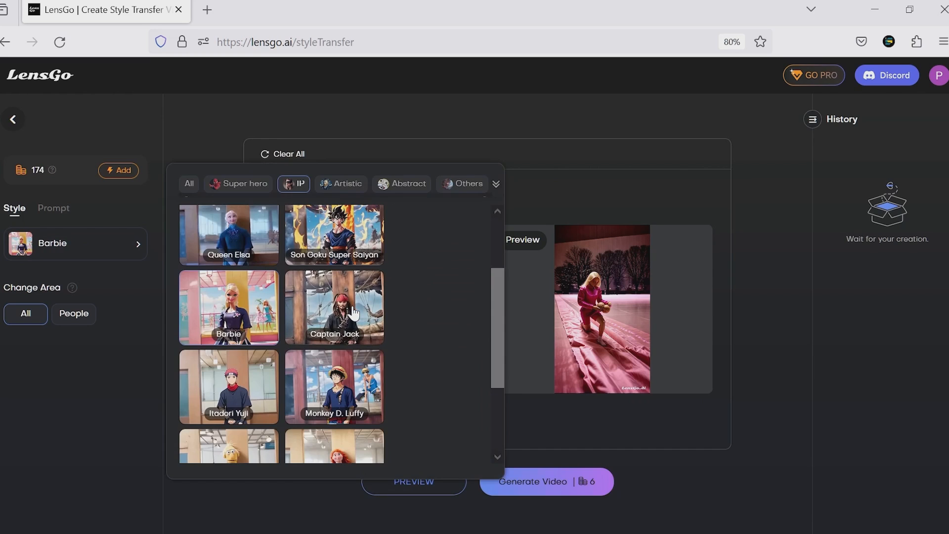
pyautogui.click(333, 307)
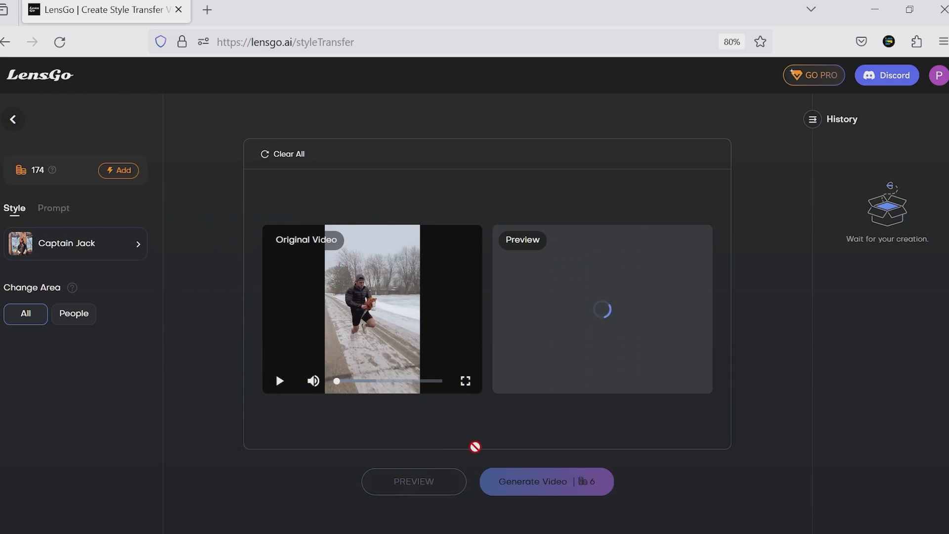
pyautogui.click(76, 243)
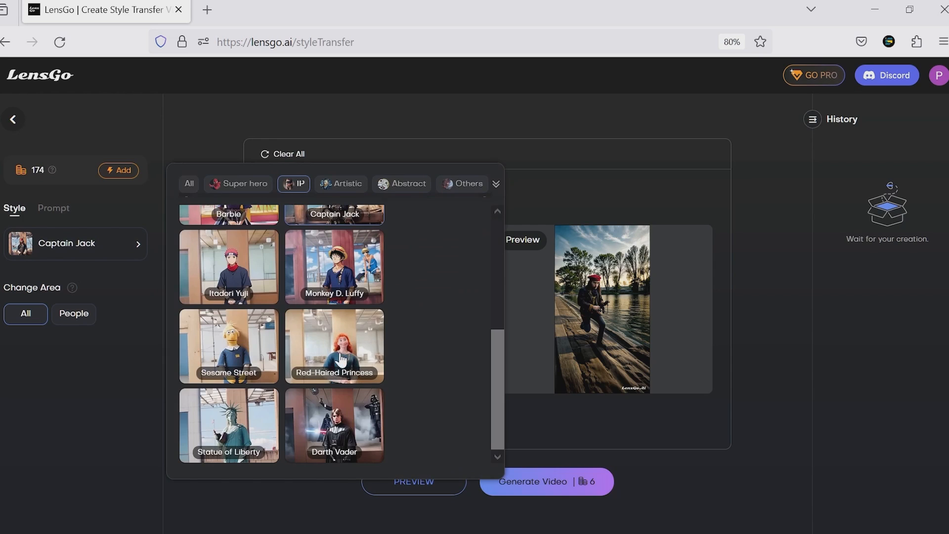
pyautogui.click(333, 346)
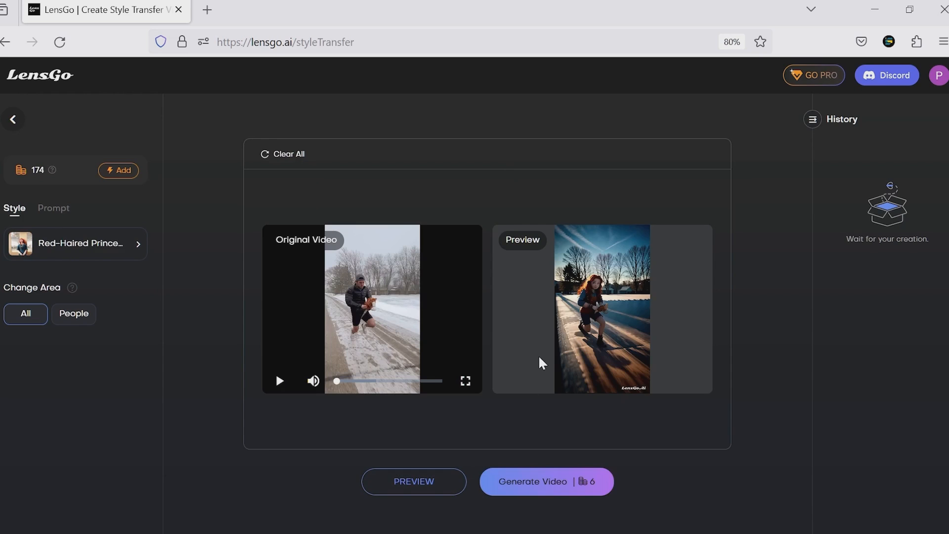
pyautogui.click(76, 243)
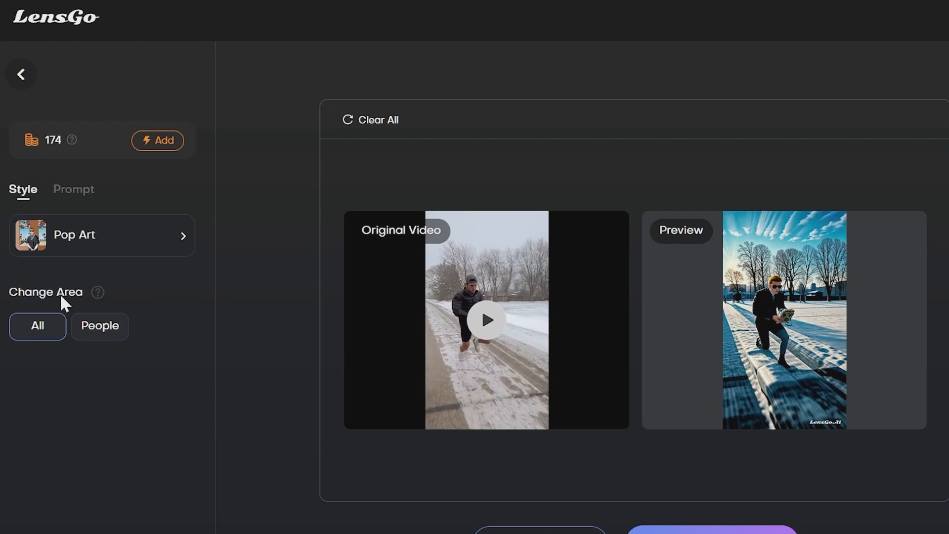
pyautogui.moveTo(97, 292)
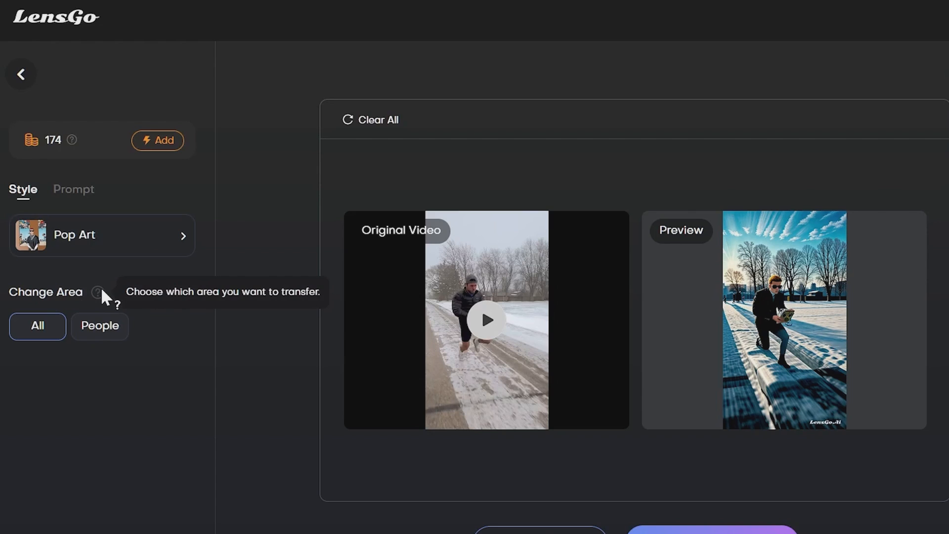
pyautogui.moveTo(81, 345)
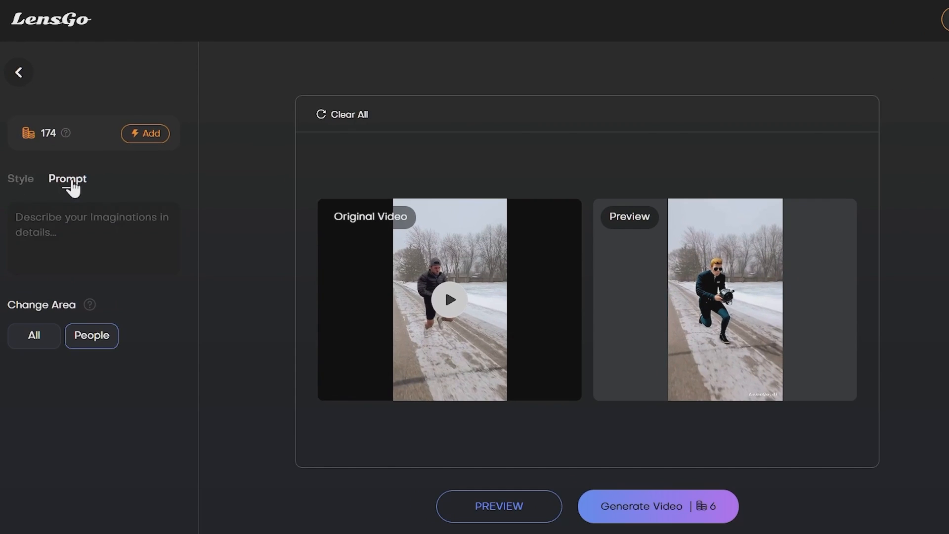
# Return to the LensGo home dashboard from the sidebar
pyautogui.click(21, 178)
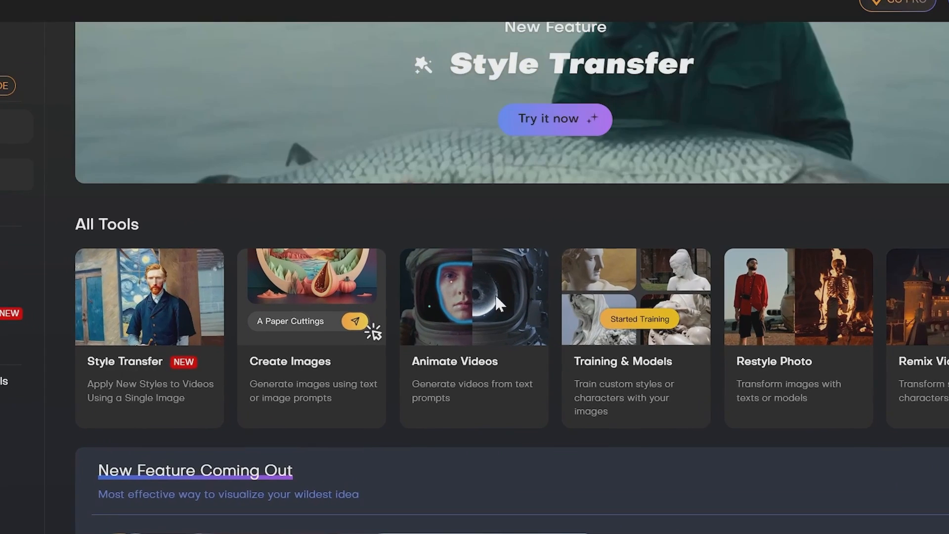
# Open Animate Videos and select the Vintage Comic Characters model
pyautogui.click(553, 118)
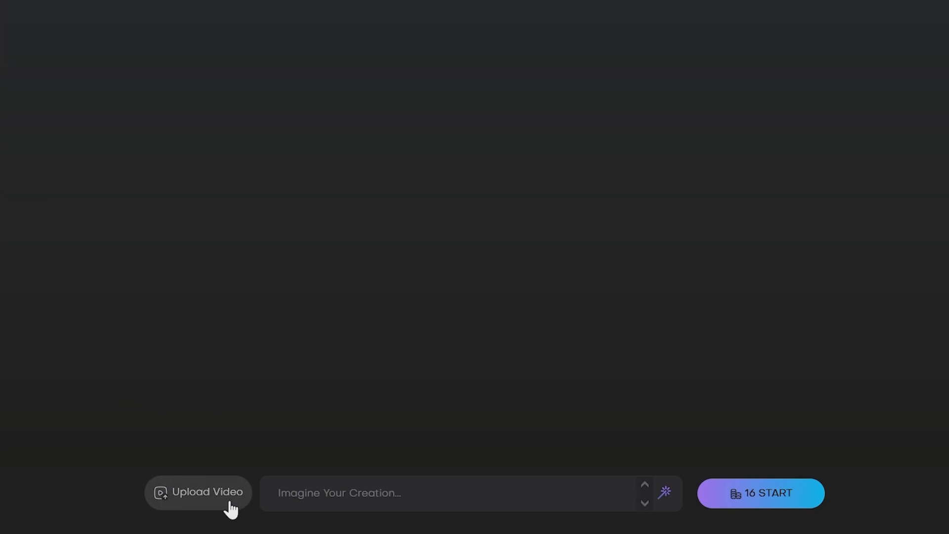
pyautogui.click(198, 493)
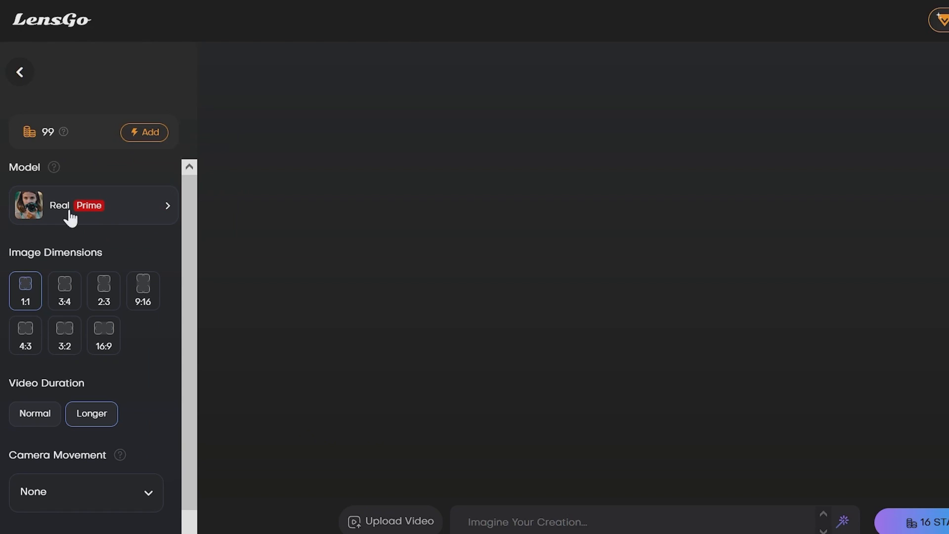
pyautogui.click(92, 205)
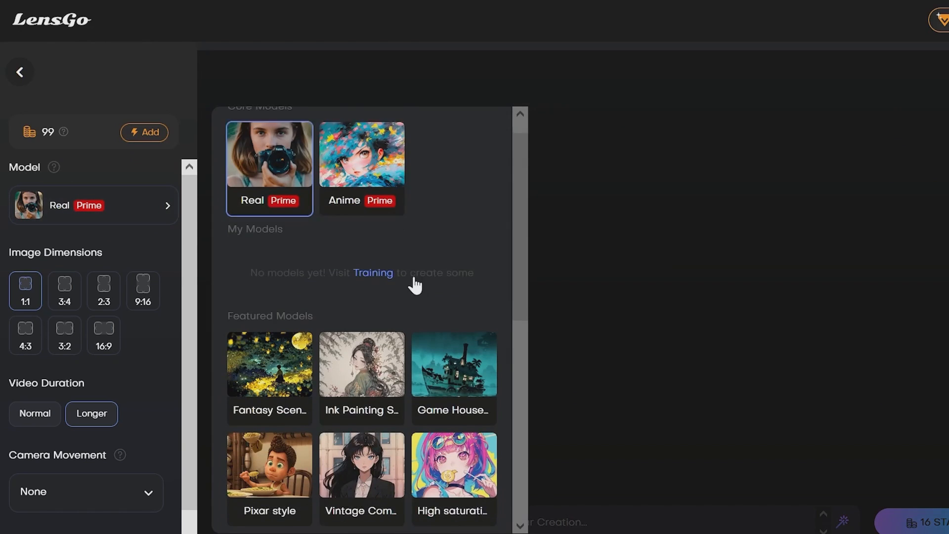
pyautogui.click(362, 464)
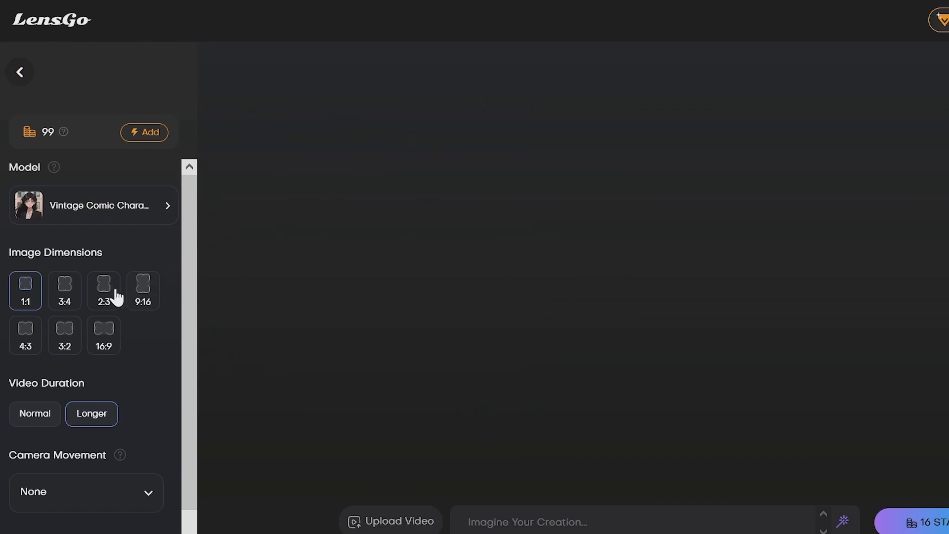
pyautogui.moveTo(133, 296)
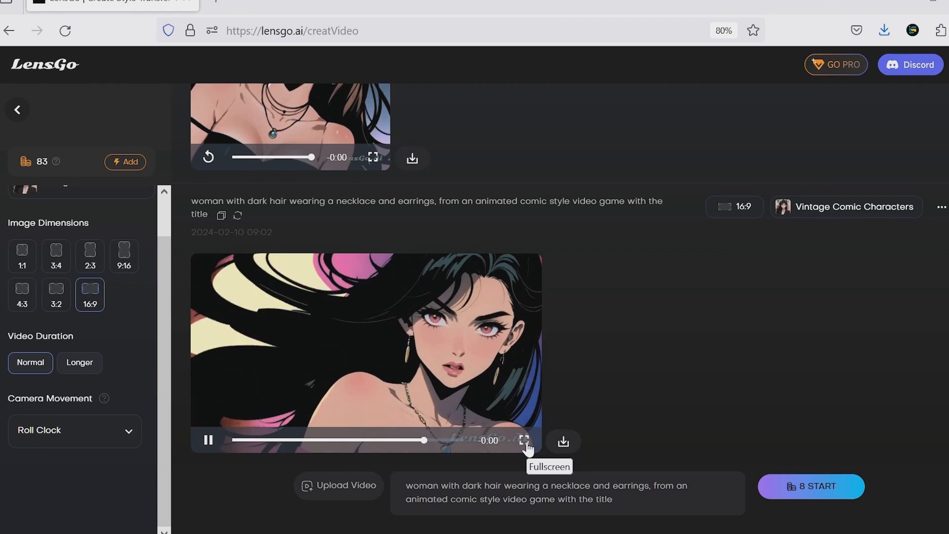
# View the comic video fullscreen, enter the 'girl with very short dark hair' prompt, then open GO PRO pricing
pyautogui.click(523, 440)
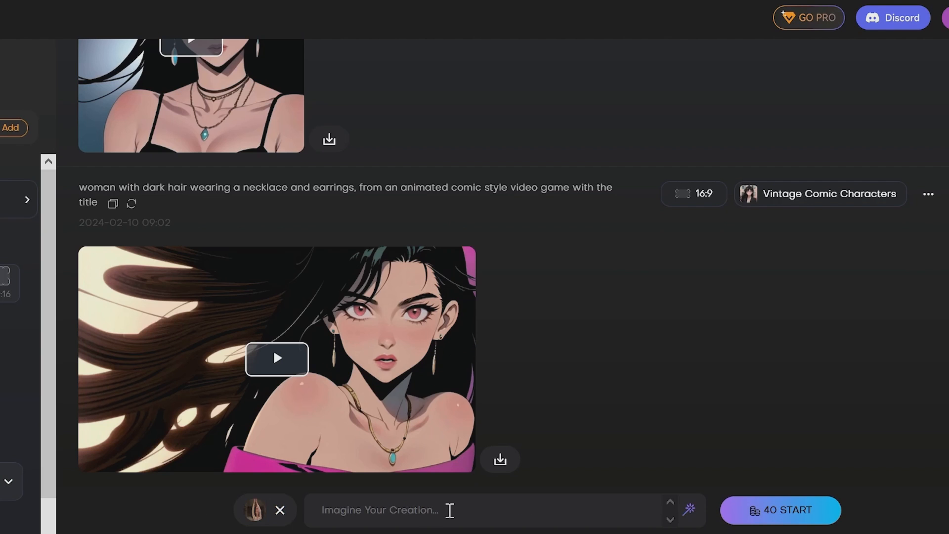
pyautogui.write('a girl with dark hair and very short hair posing for a camera in a dimly lit room')
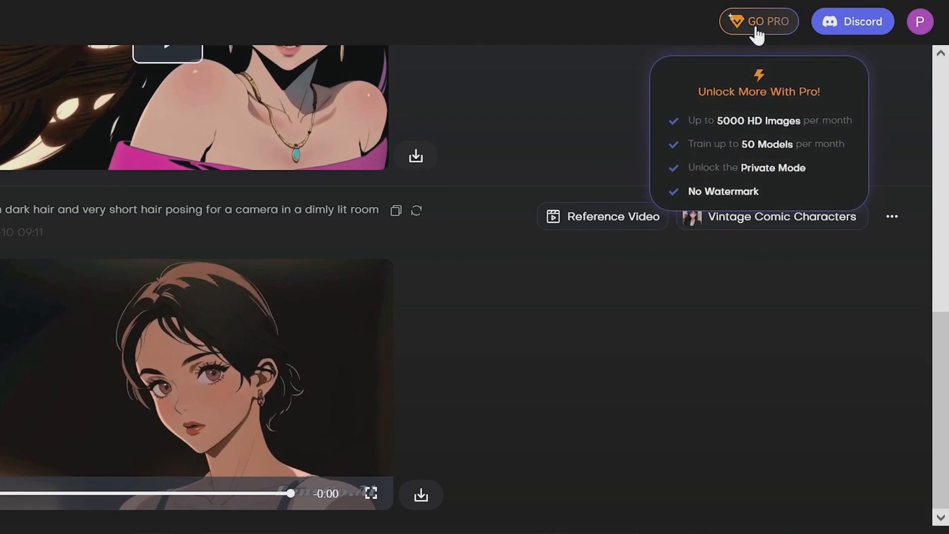
pyautogui.click(758, 21)
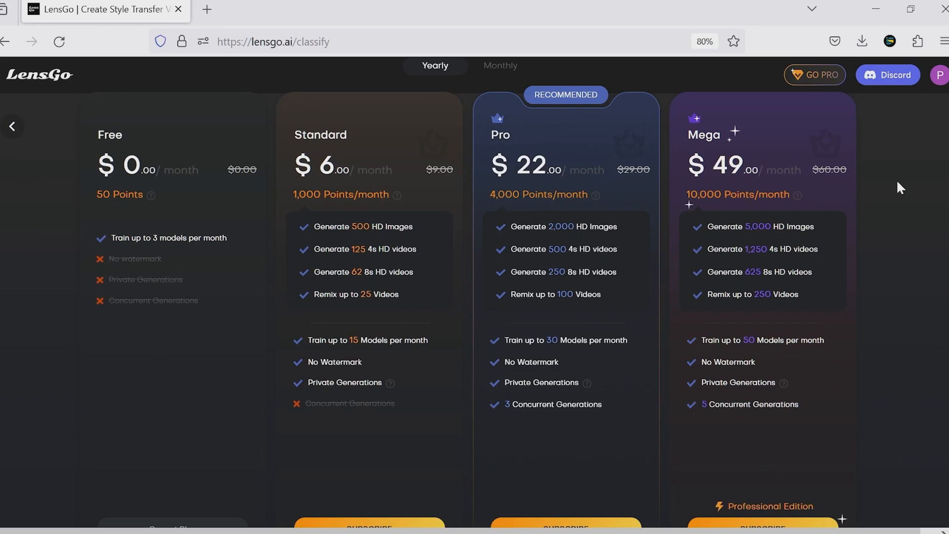